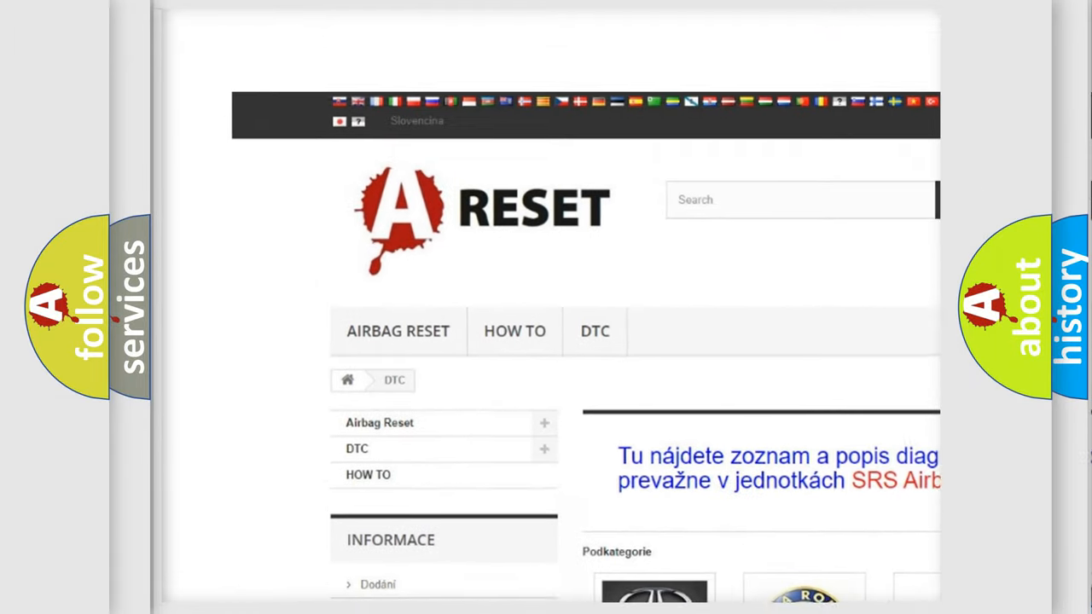
Browse the DTC category page and move into the Fiat diagnostic trouble code list
scroll("up", 3)
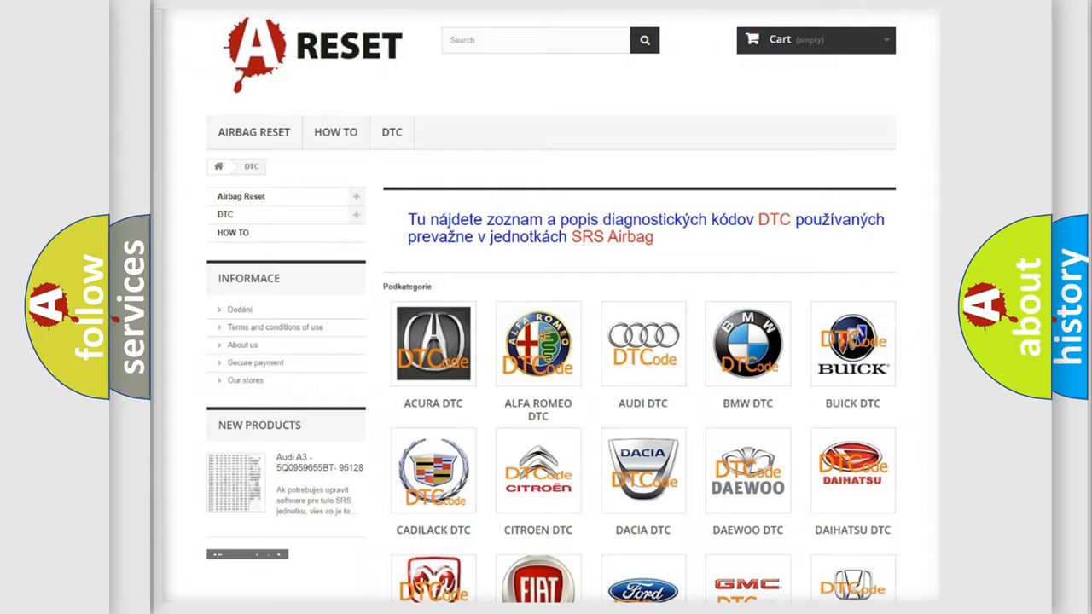
scroll("down", 3)
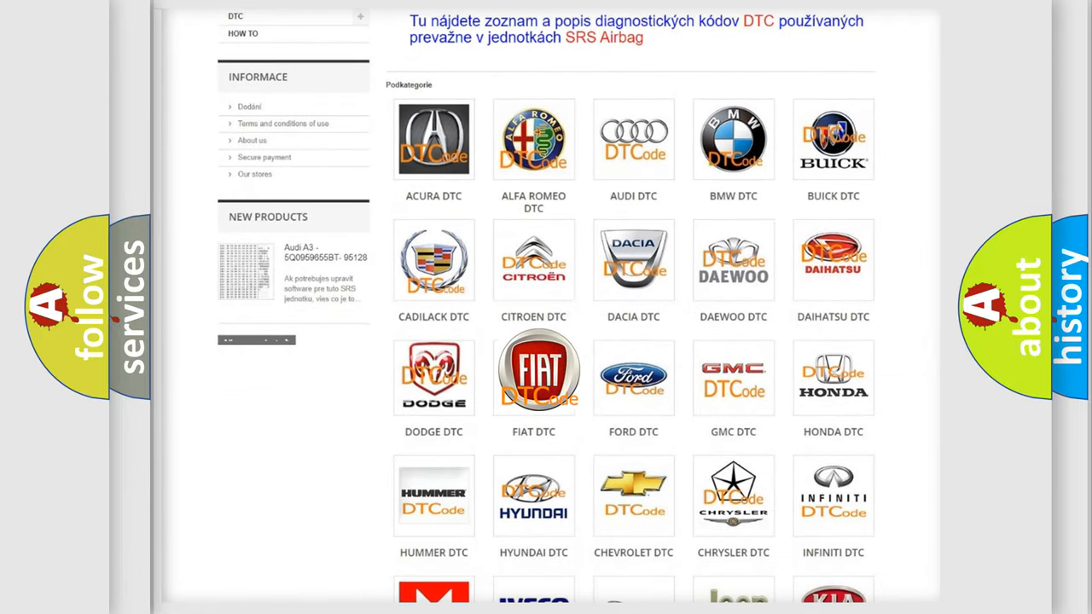
left_click(532, 372)
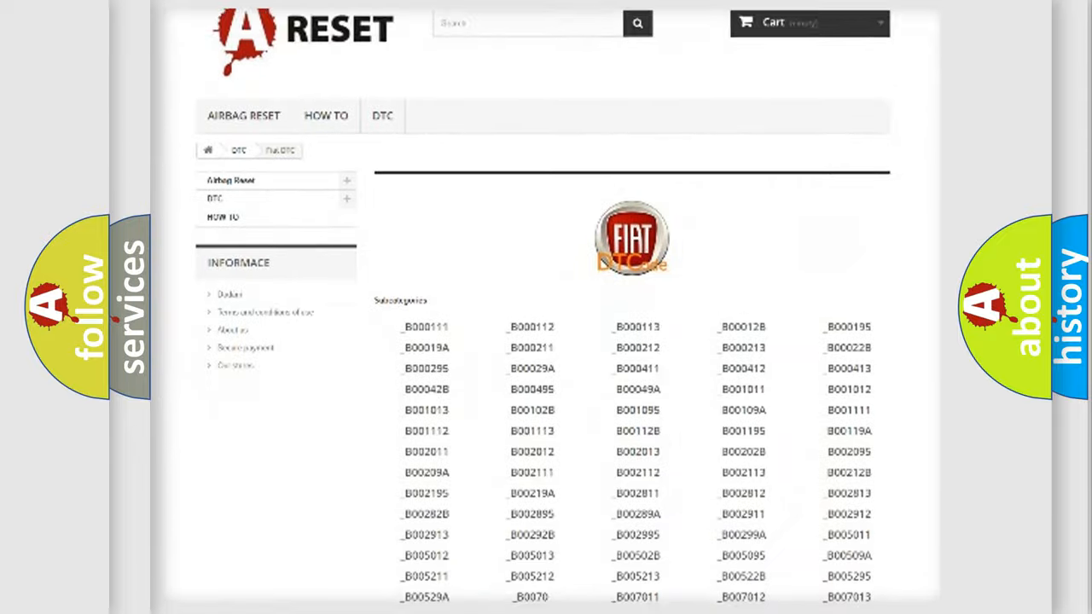
scroll("down", 3)
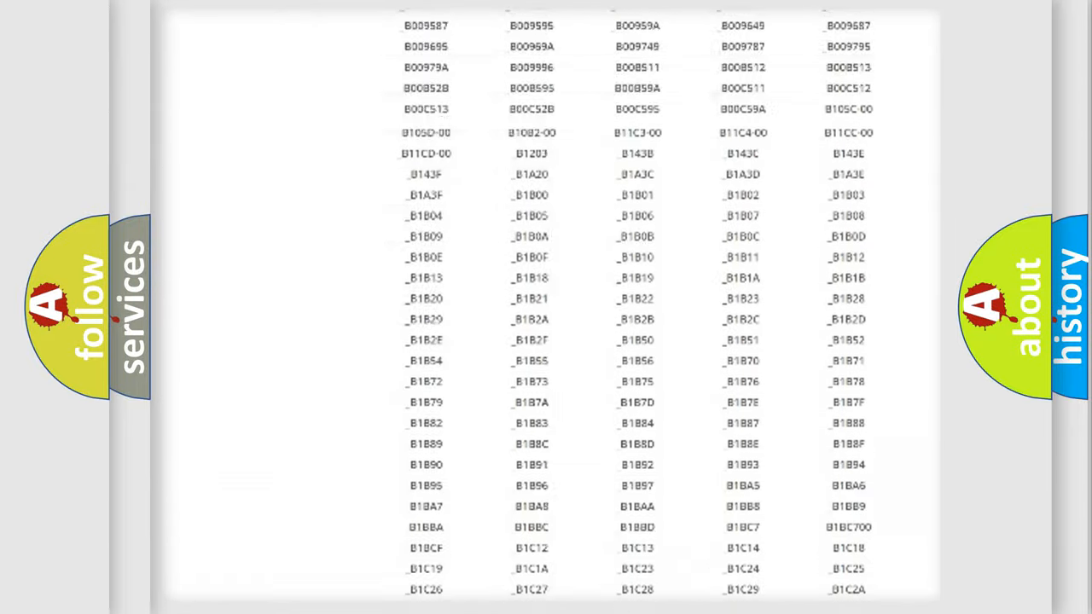
scroll("up", 3)
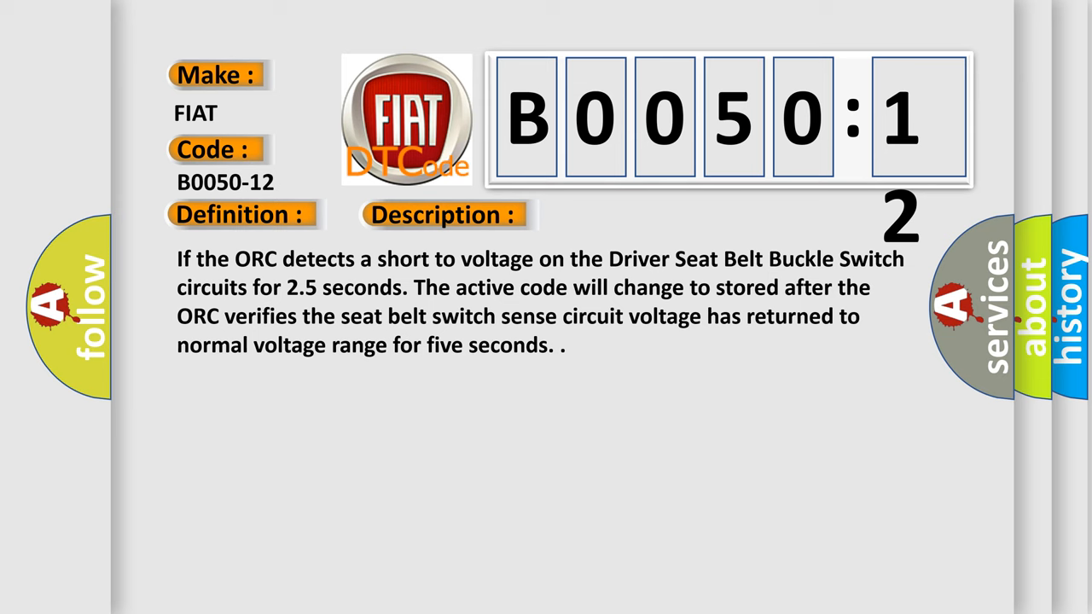
Reveal the cause list for code B0050-12, including the buckle switch circuit shorted to voltage
left_click(625, 215)
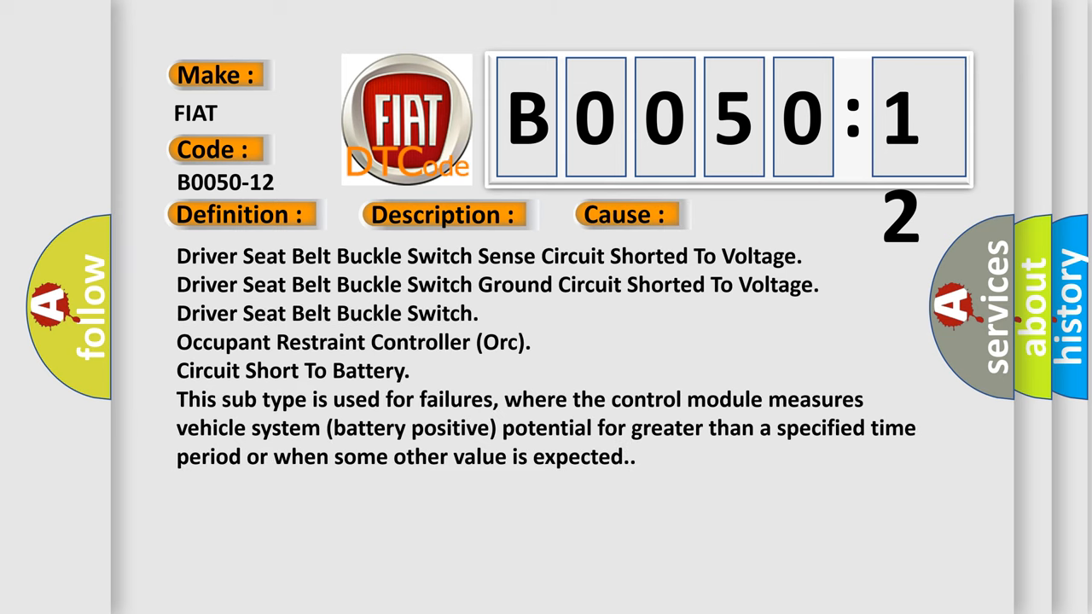